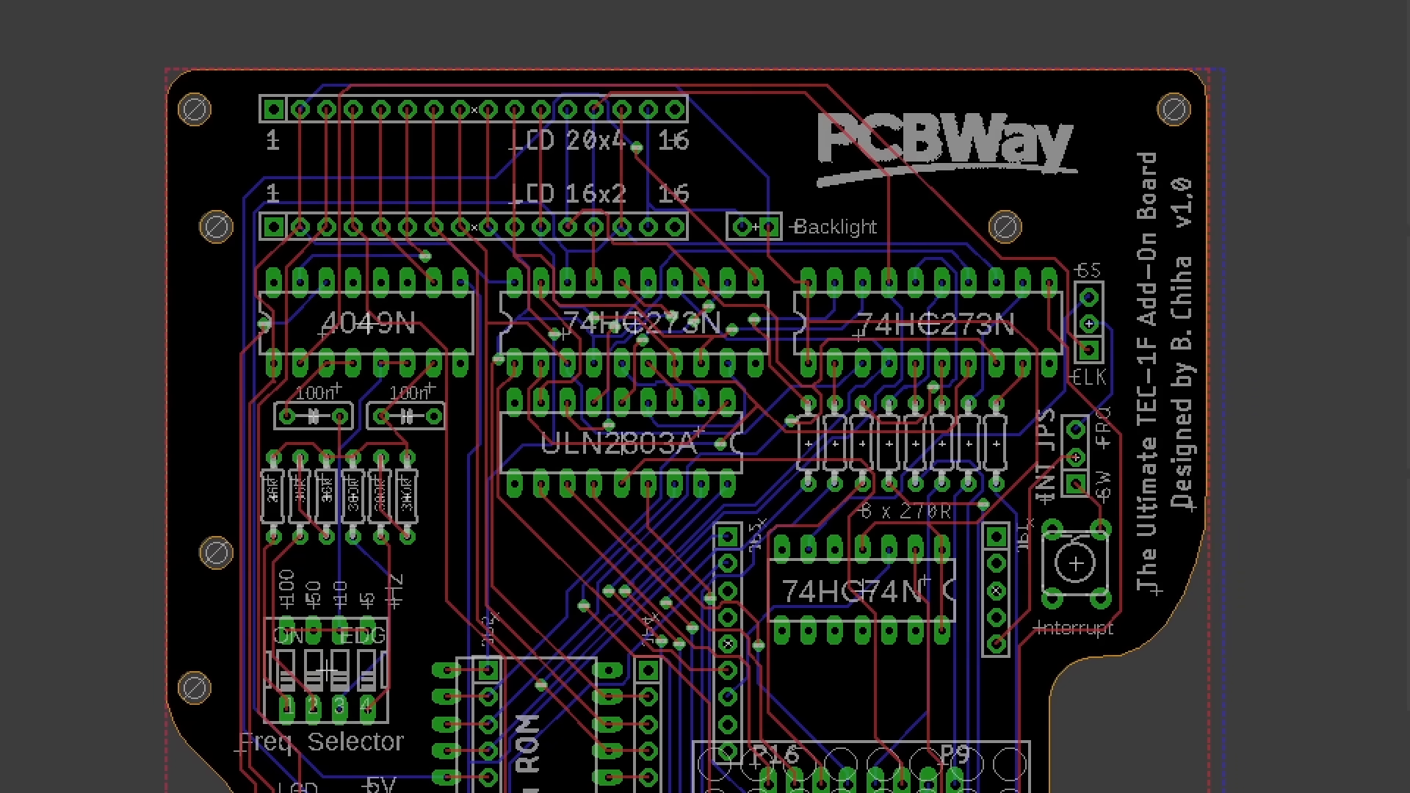
Scroll the PCBWay quote form with board dimensions set to 10 x 10 mm.
scroll("down", 3)
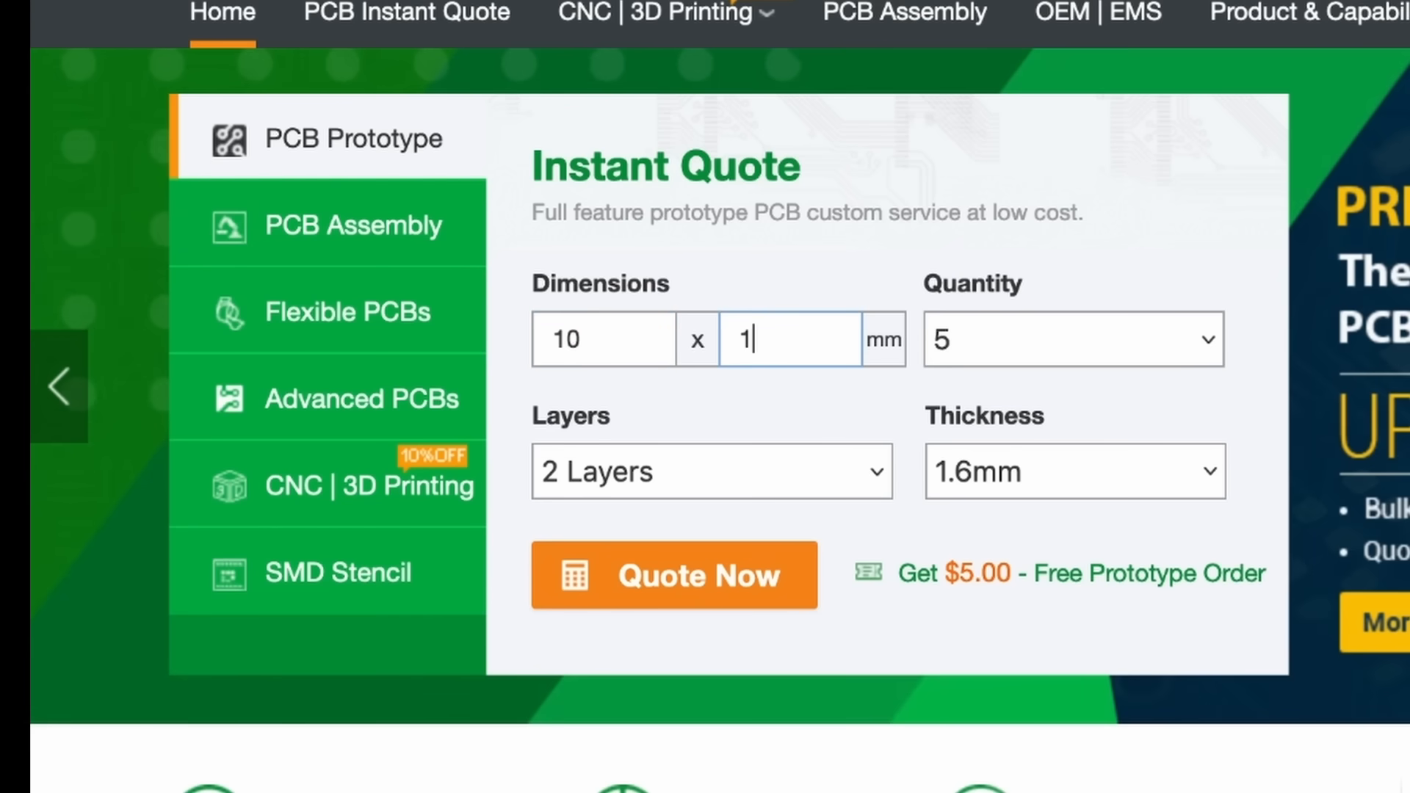
Scroll down past the services section to the project page with photos of the add-on board.
type("0")
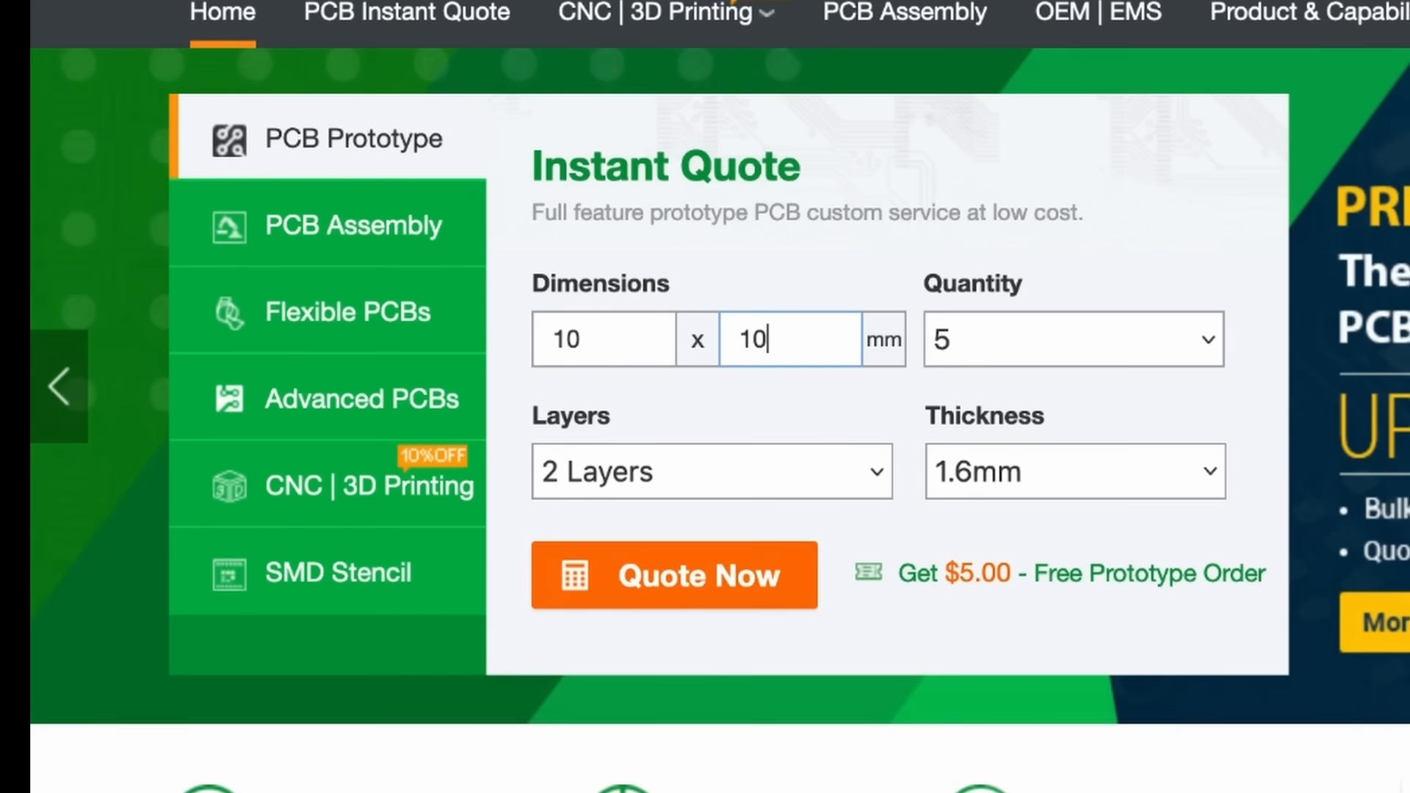
left_click(674, 574)
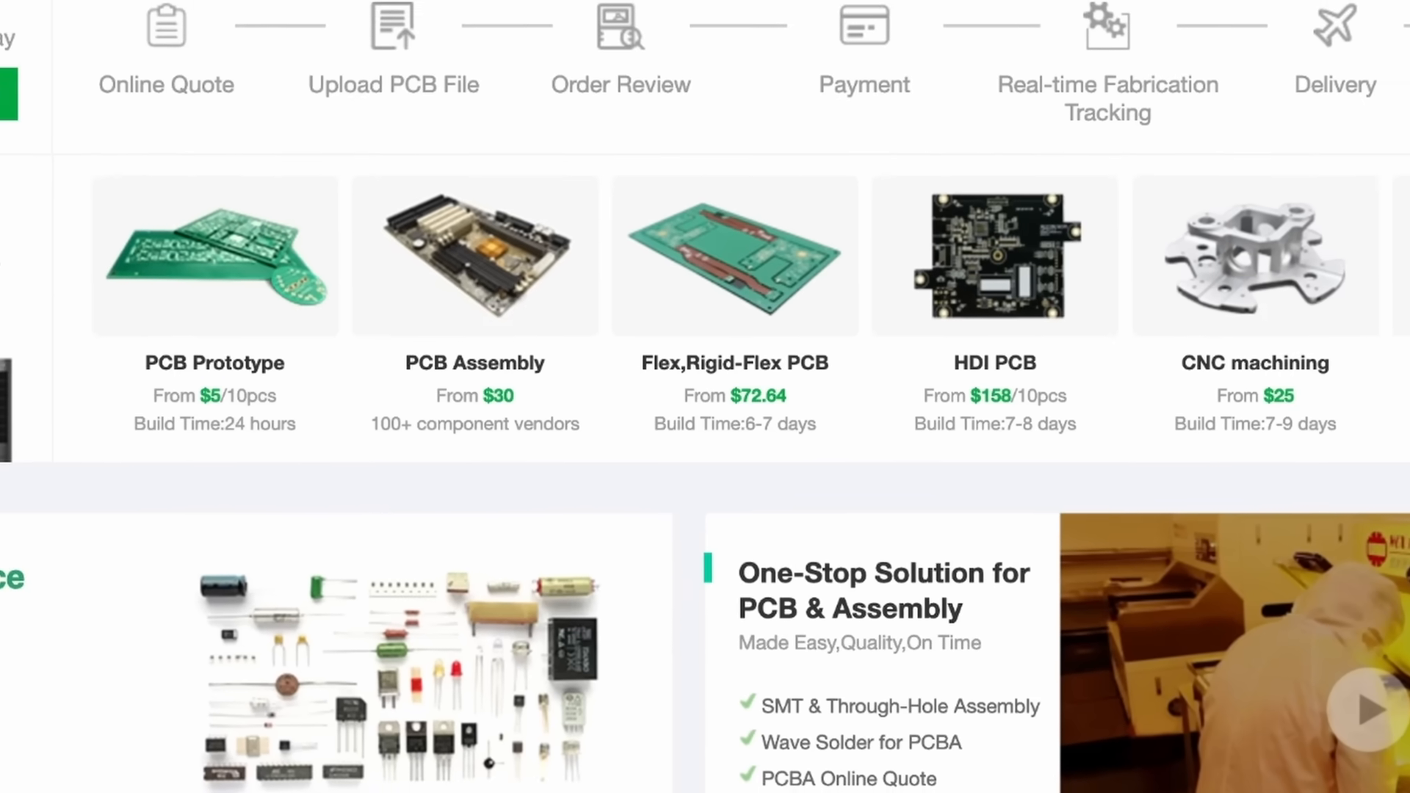
scroll("down", 3)
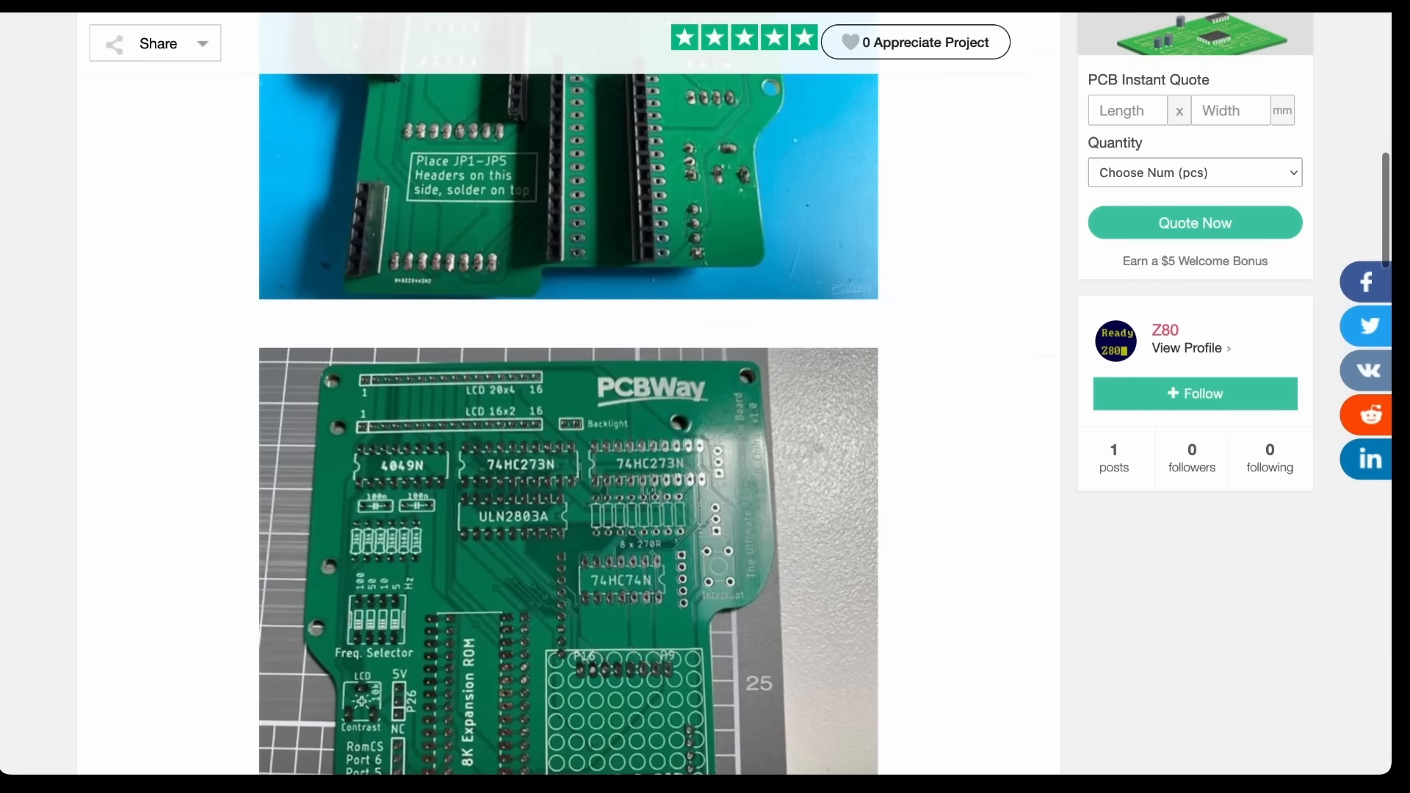
scroll("down", 3)
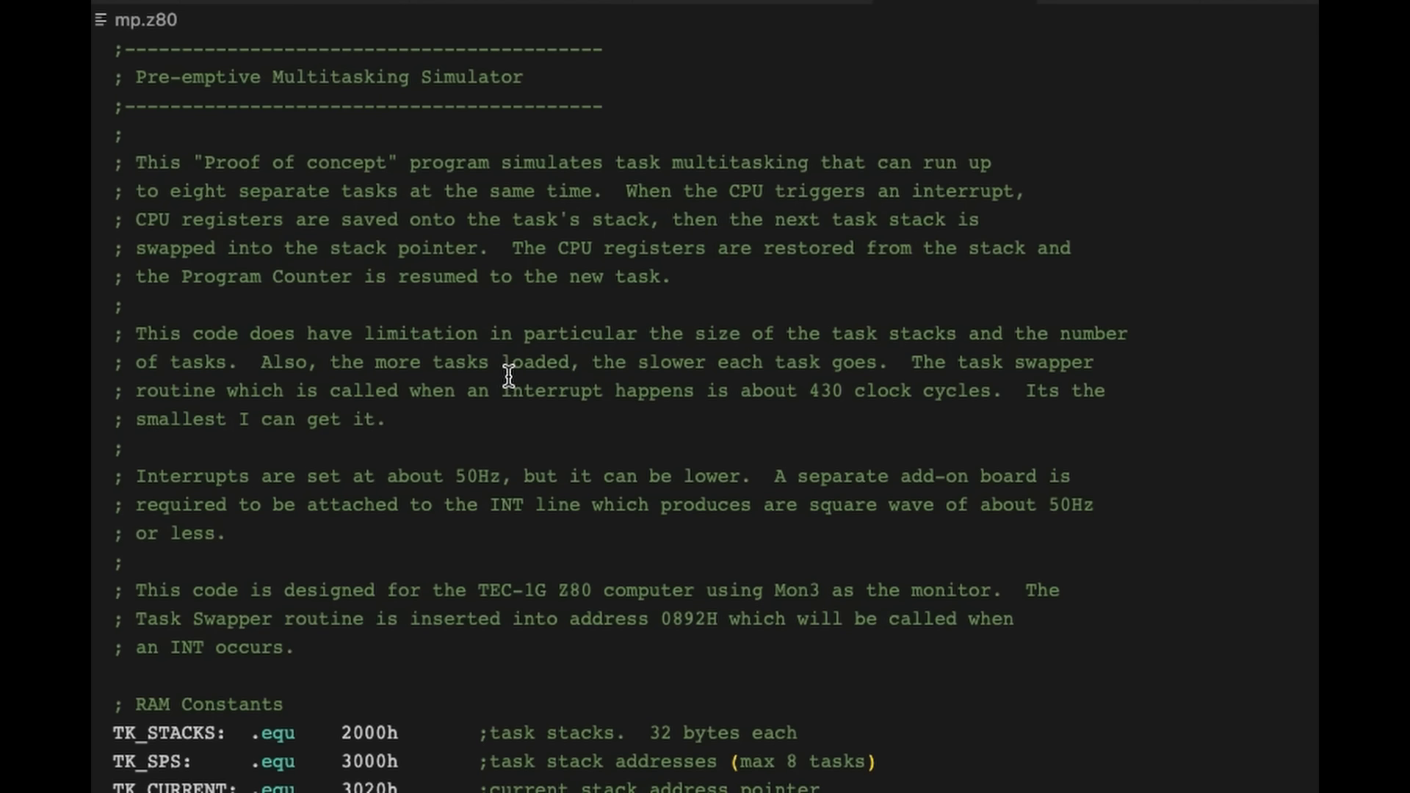
mouse_move(525, 389)
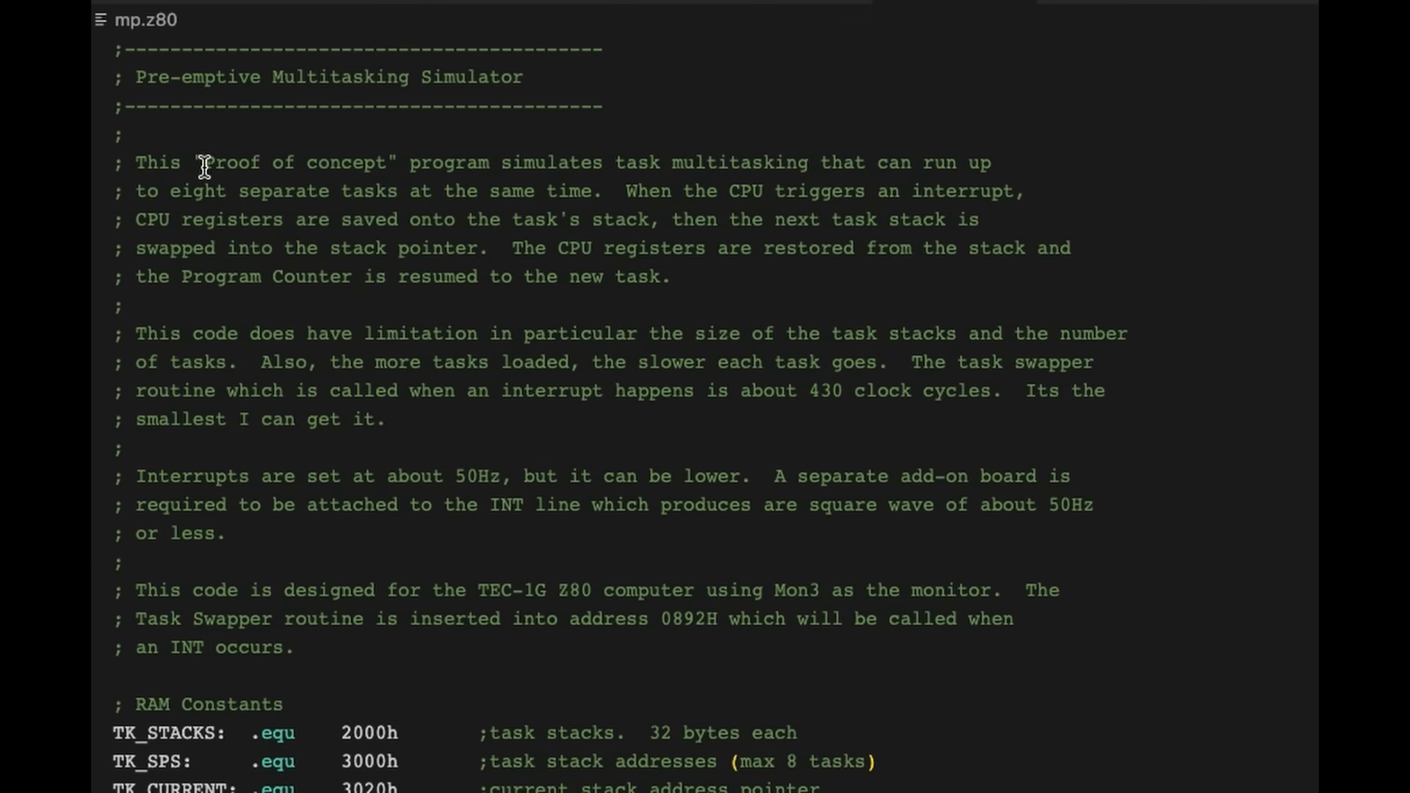
Mark a word in mp.z80's introductory header comment.
double_click(255, 163)
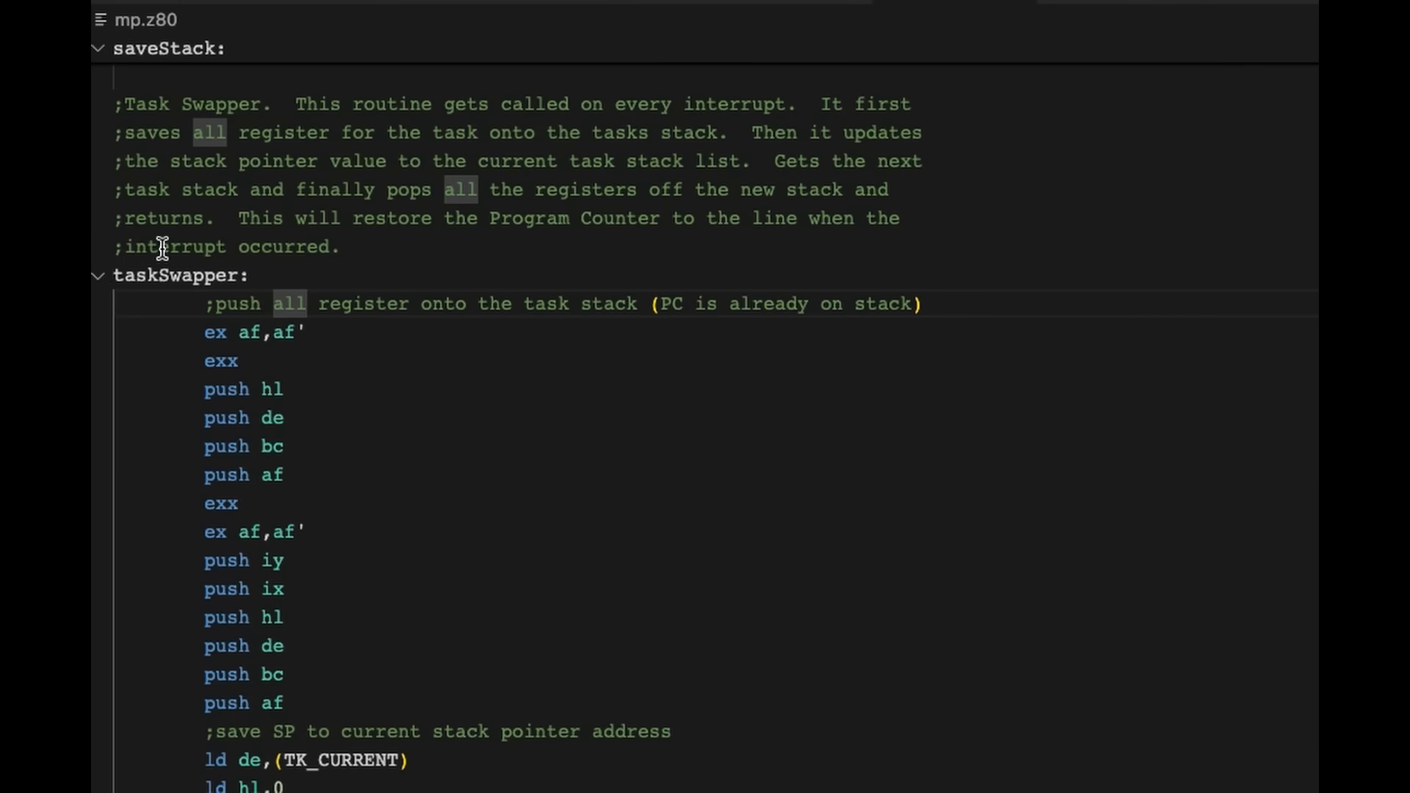
Select the taskSwapper label and the register pushes from ex af,af' to push af.
double_click(180, 275)
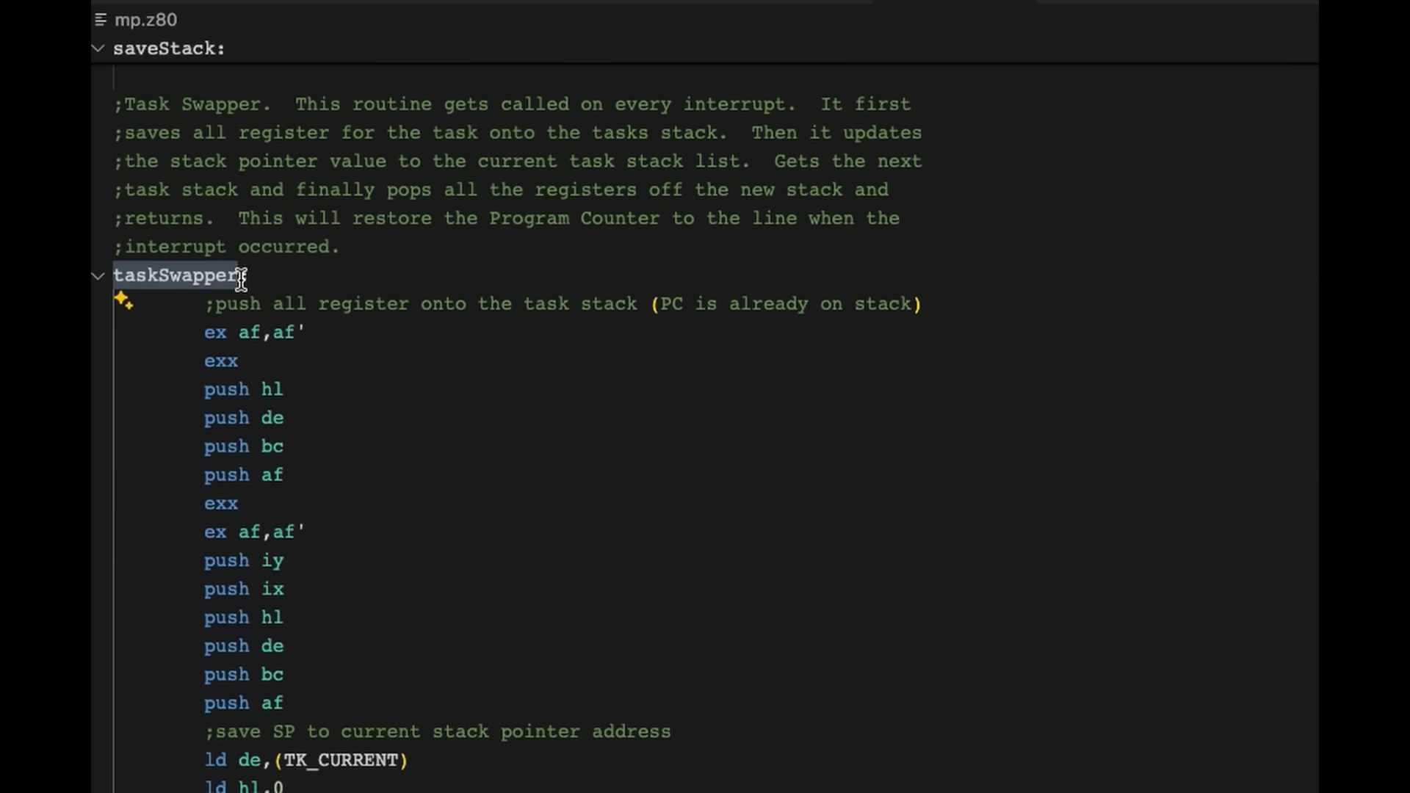
mouse_move(200, 332)
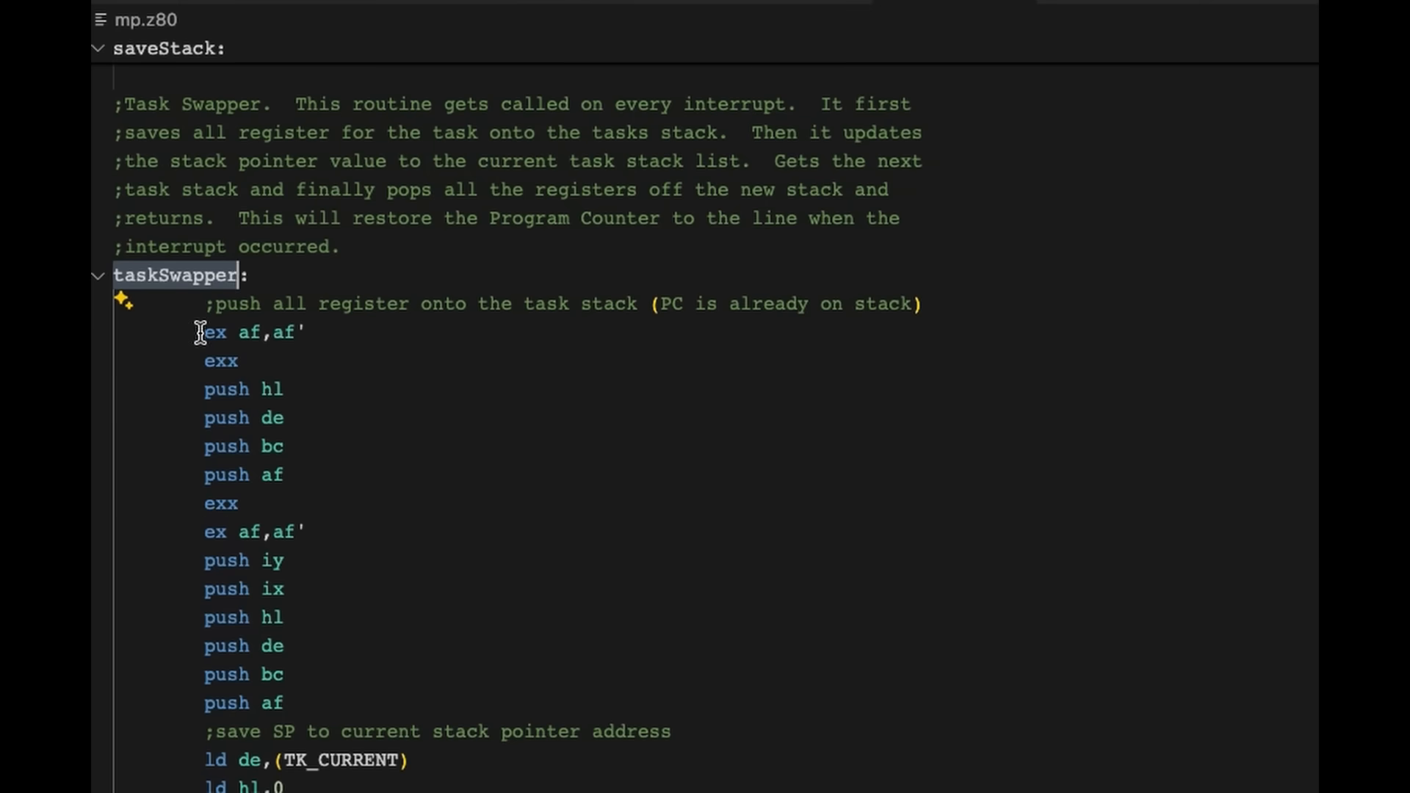
left_click_drag(200, 332, 284, 703)
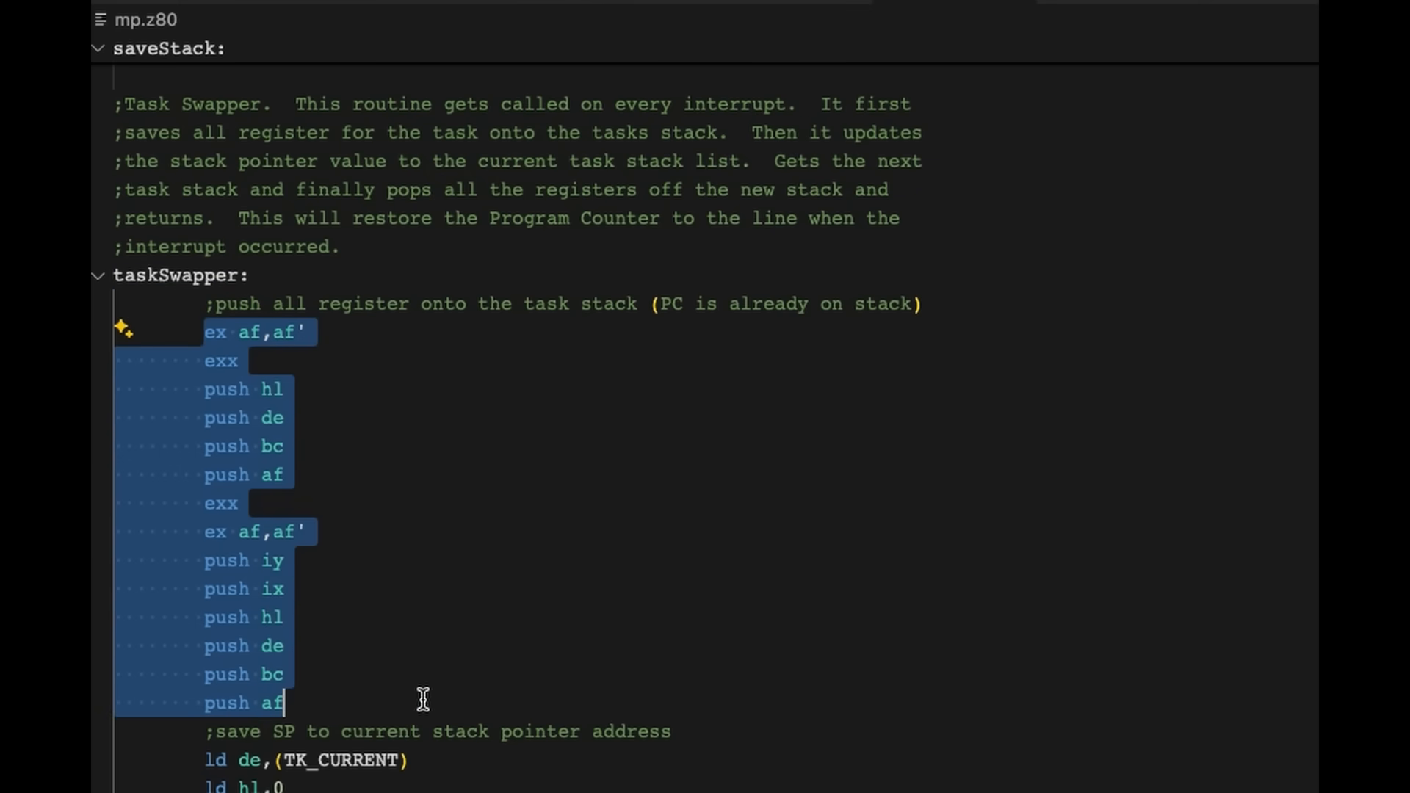
scroll("down", 3)
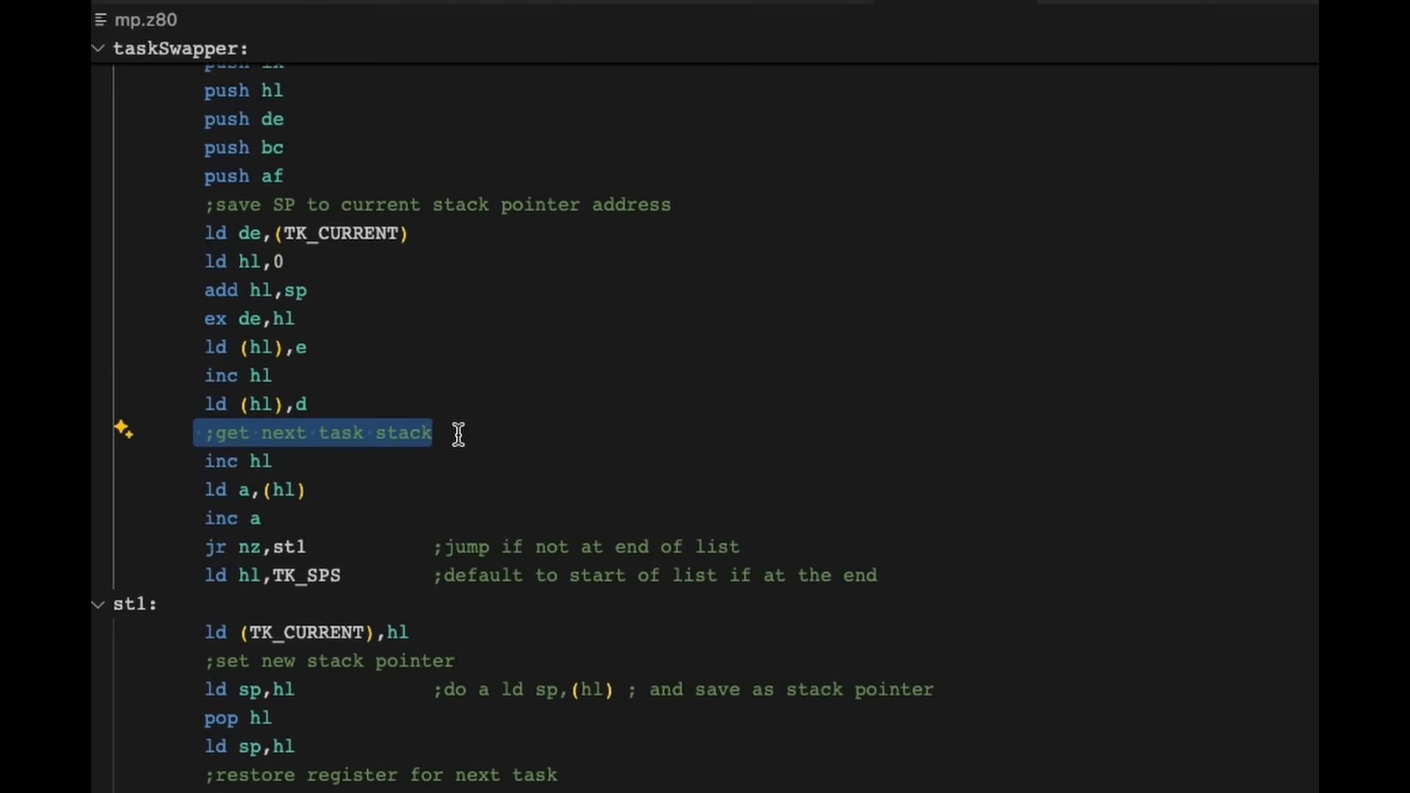
mouse_move(340, 232)
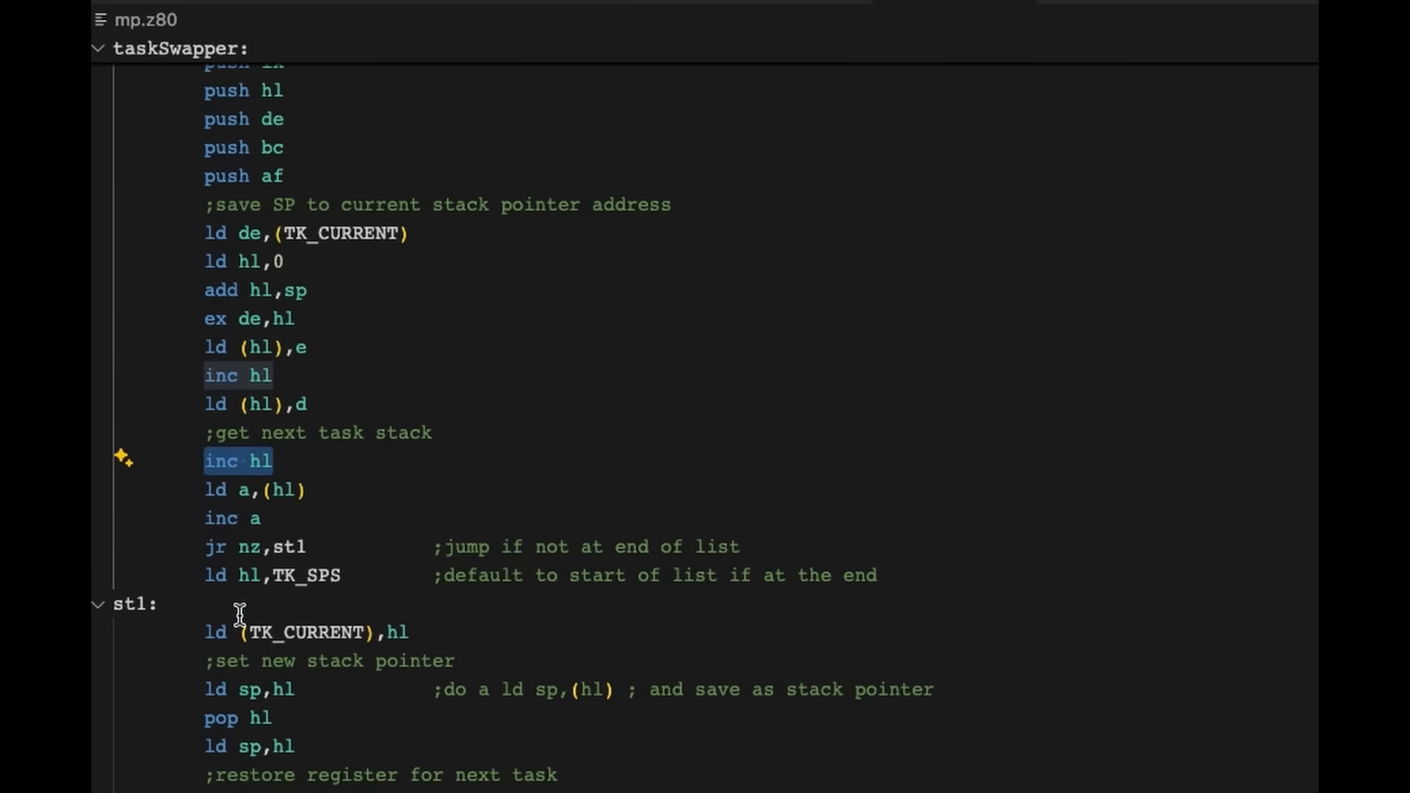
mouse_move(205, 524)
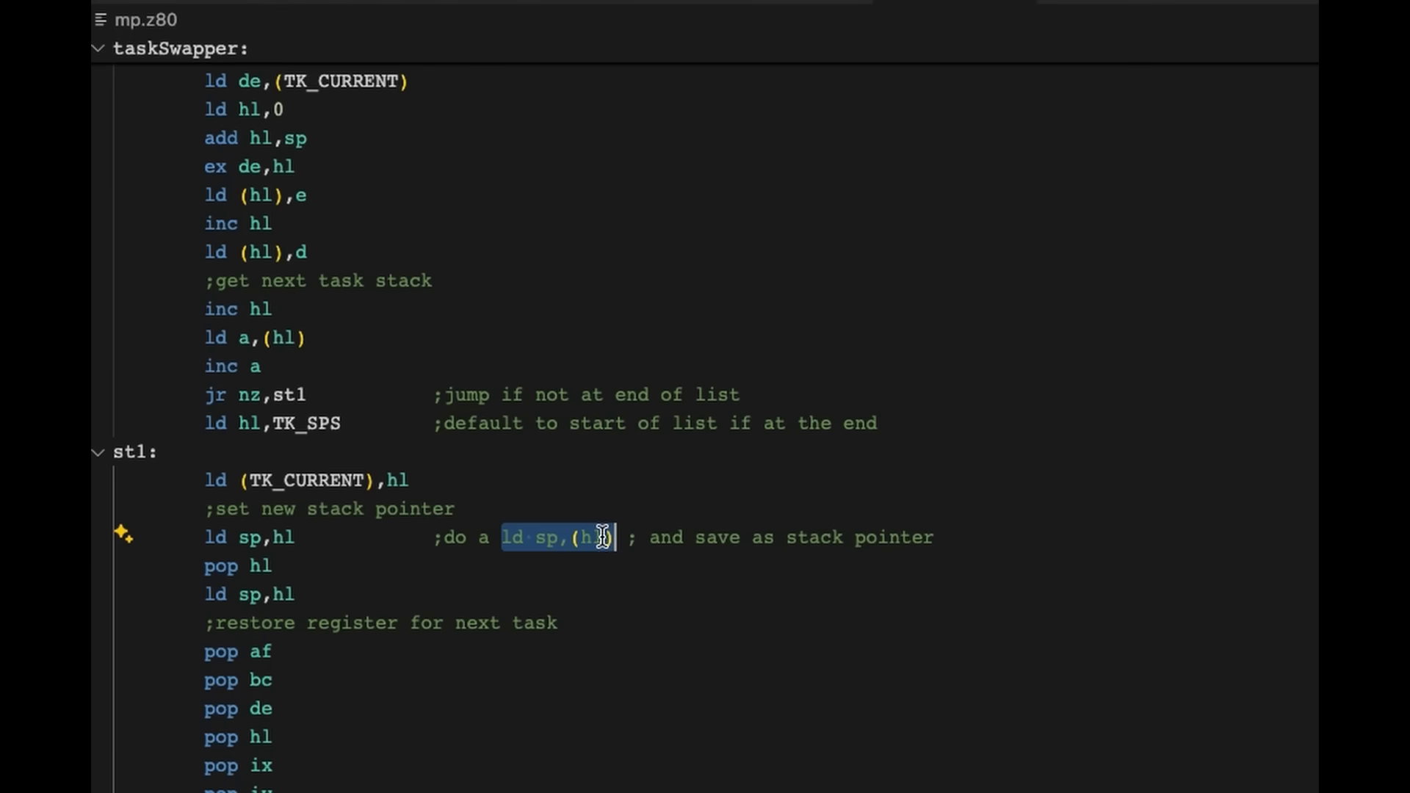
mouse_move(574, 597)
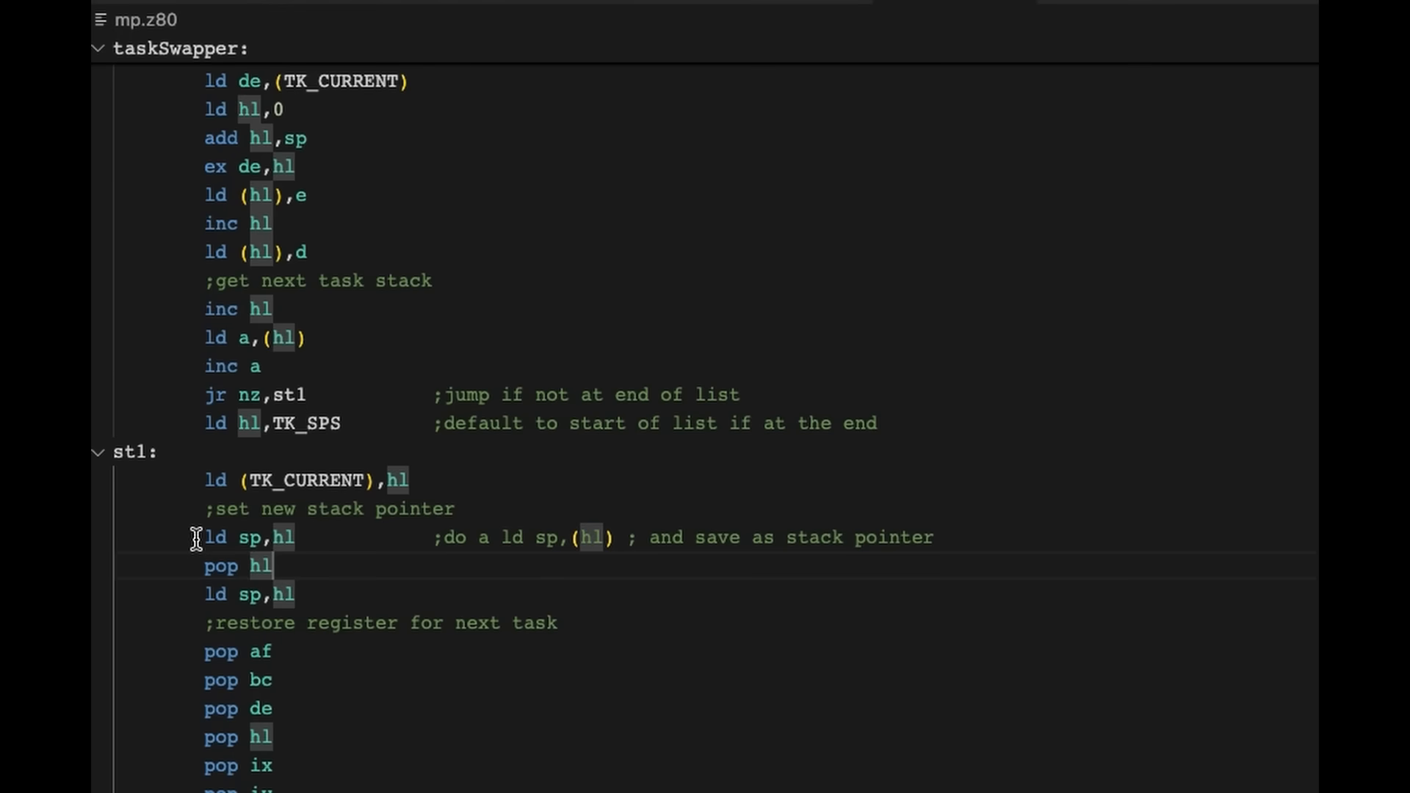
Highlight the hl register uses and the ld sp,hl stack pointer loads.
double_click(243, 537)
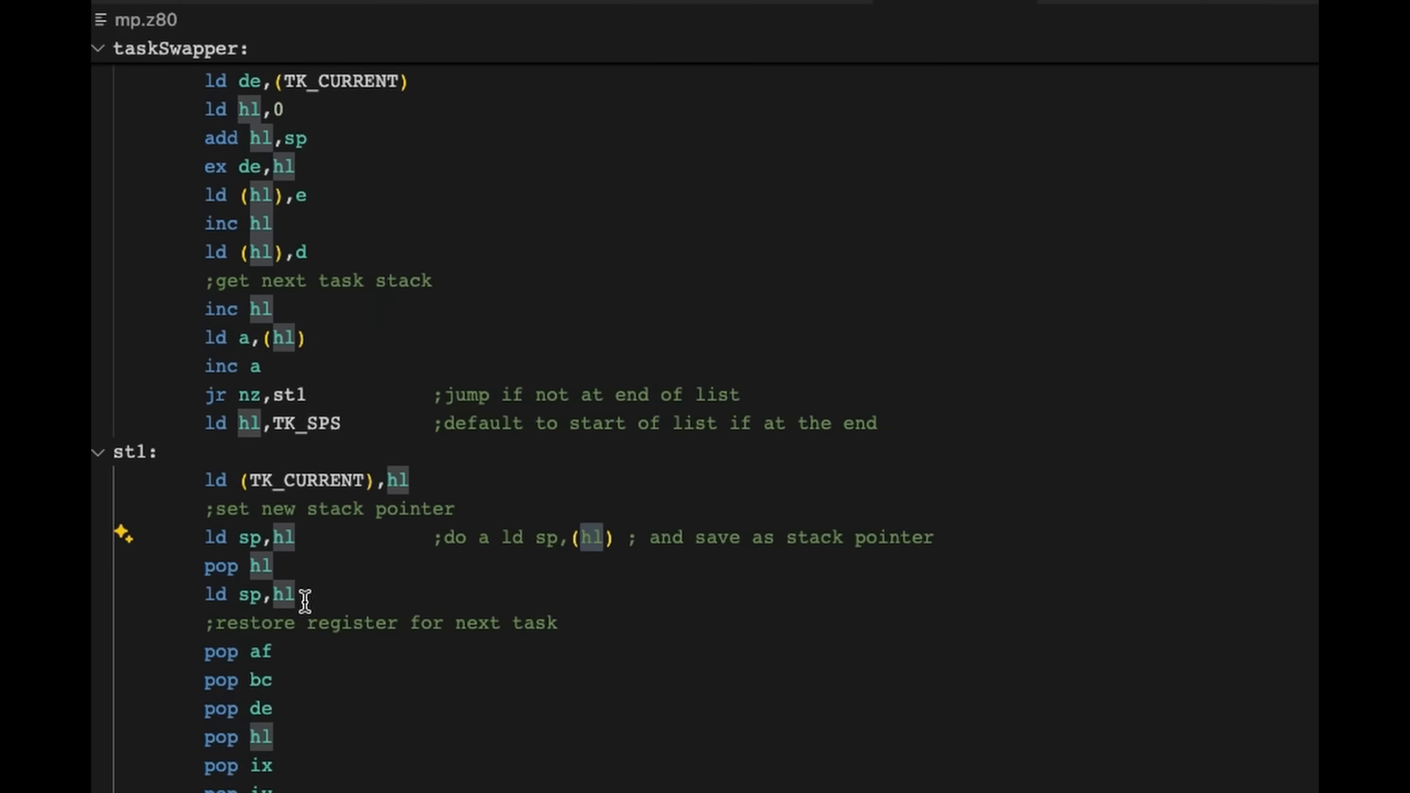
double_click(287, 593)
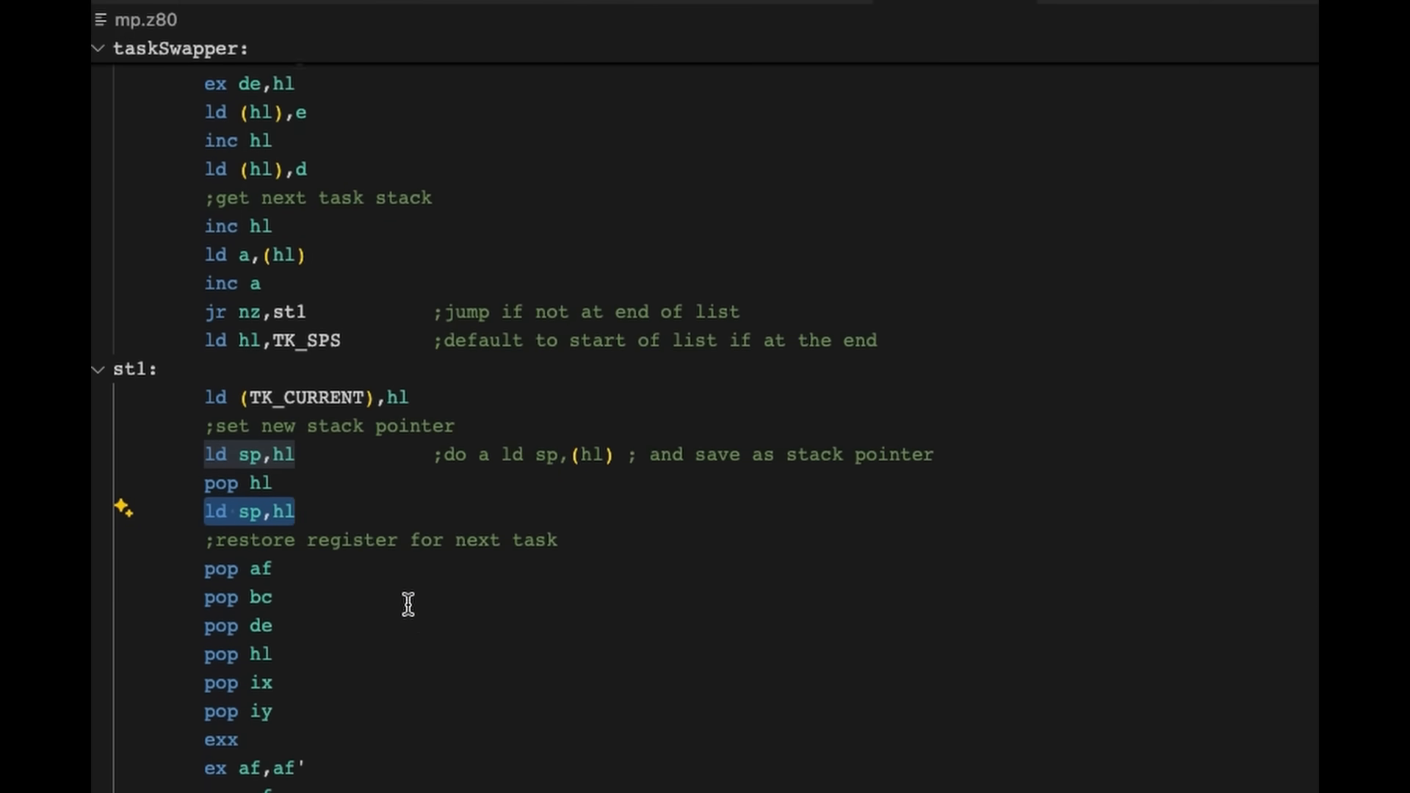
Mark the next task's register-restoring pops and the closing ei instruction.
scroll("down", 3)
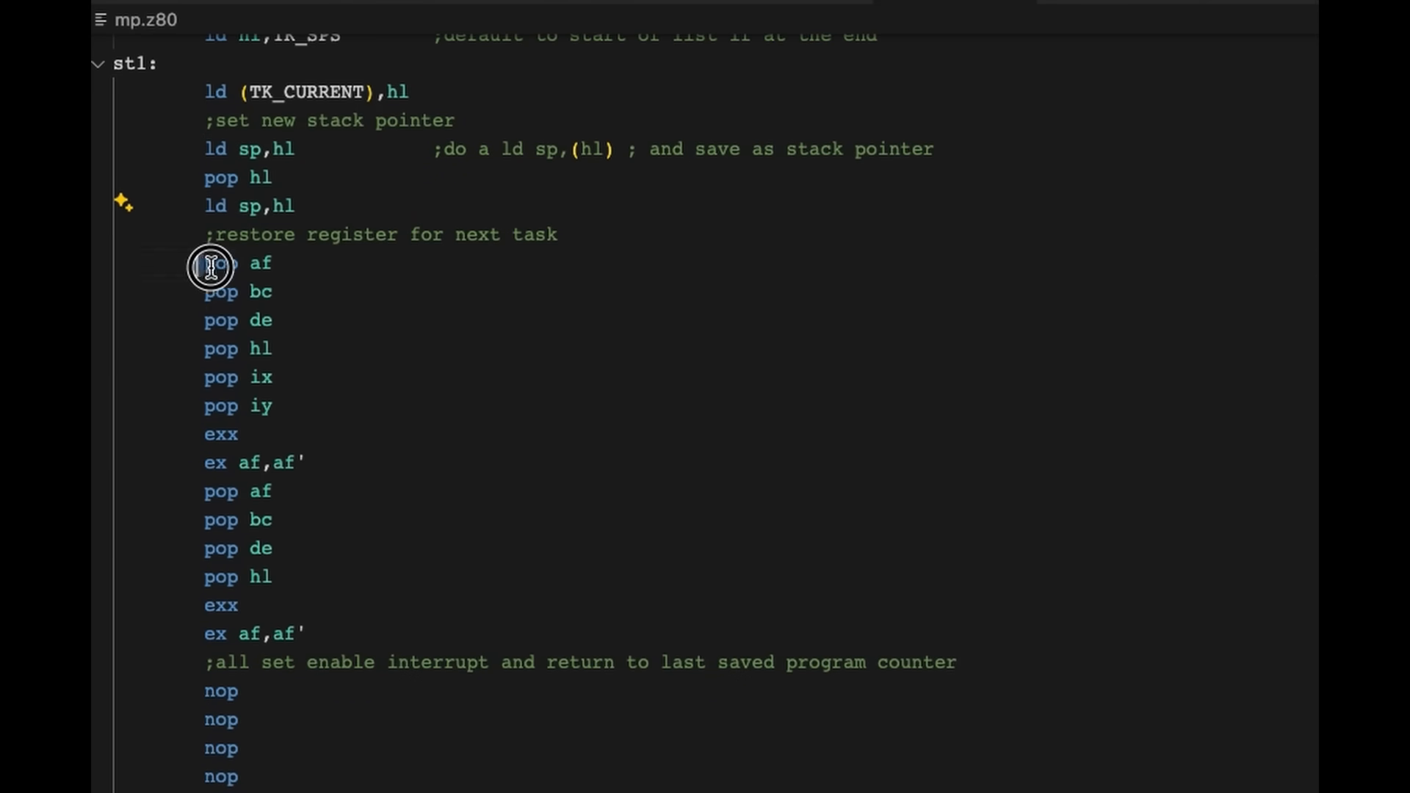
left_click_drag(211, 264, 237, 605)
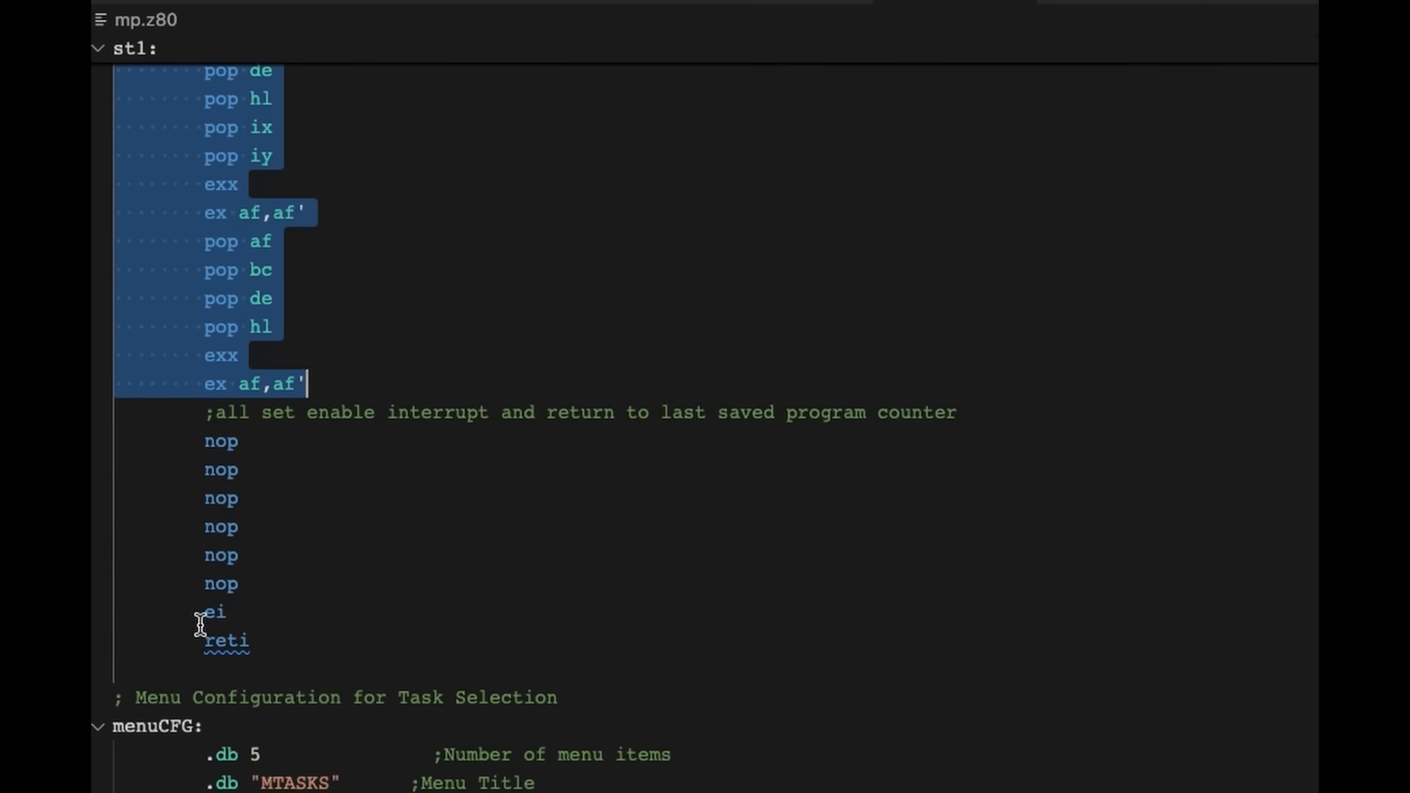
left_click(213, 612)
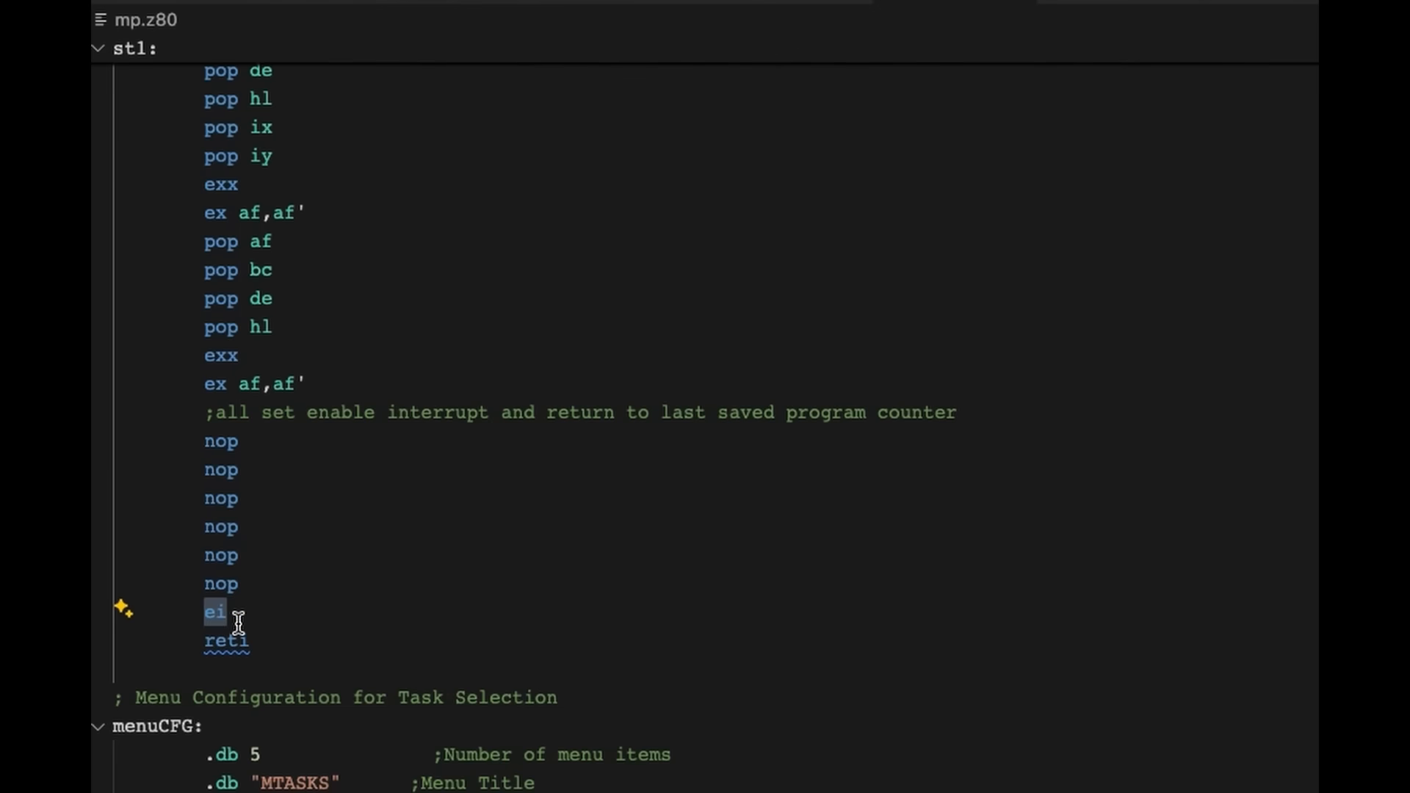
mouse_move(205, 642)
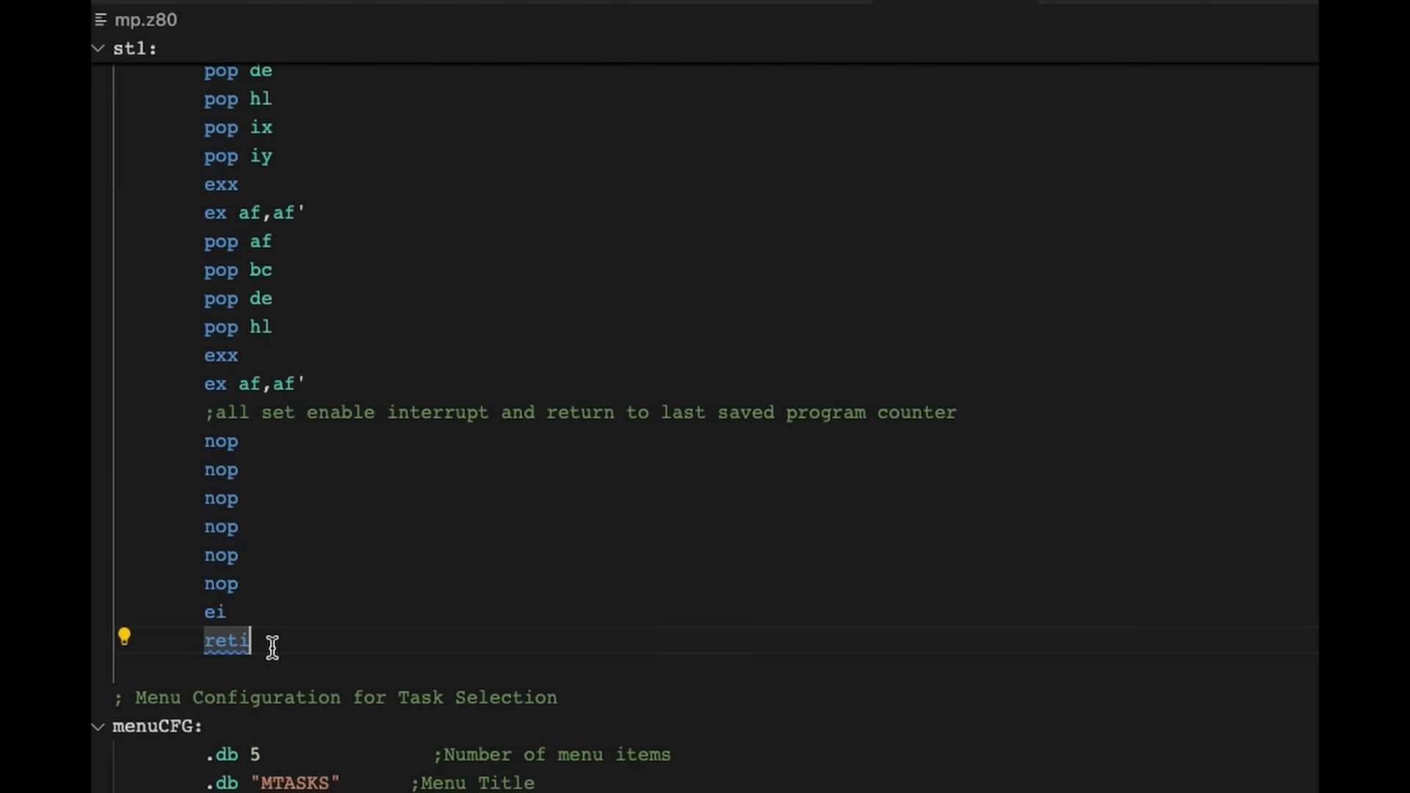
mouse_move(271, 665)
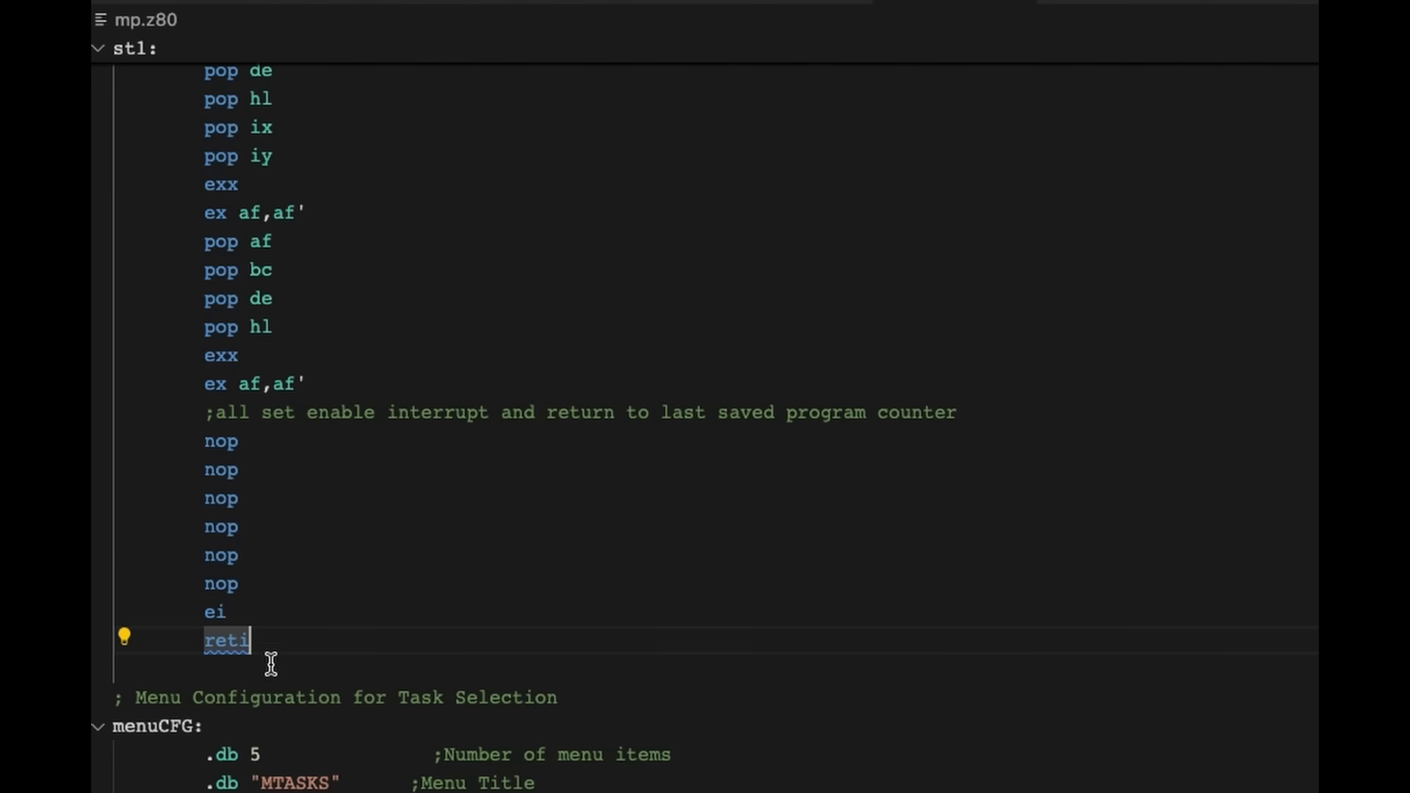
mouse_move(290, 641)
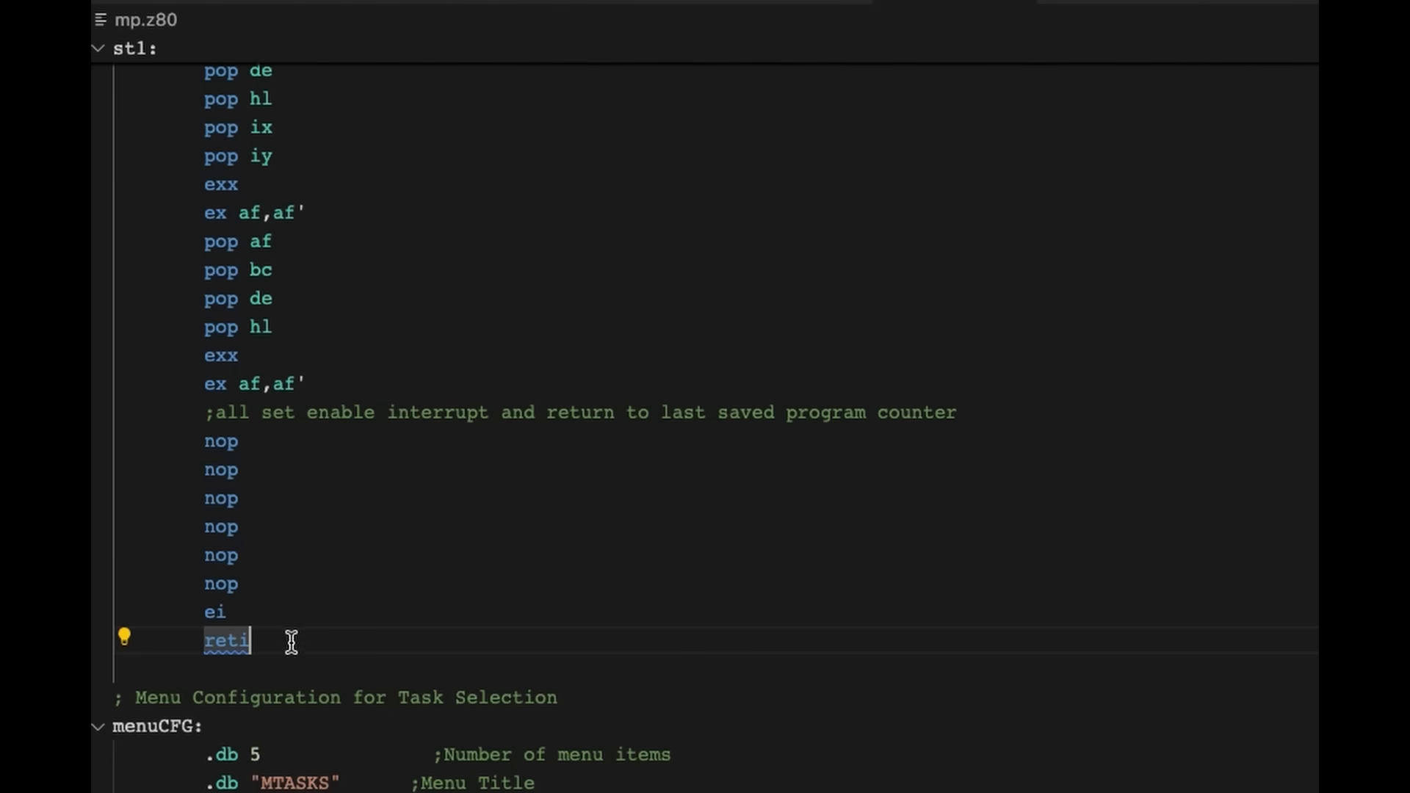
scroll("down", 3)
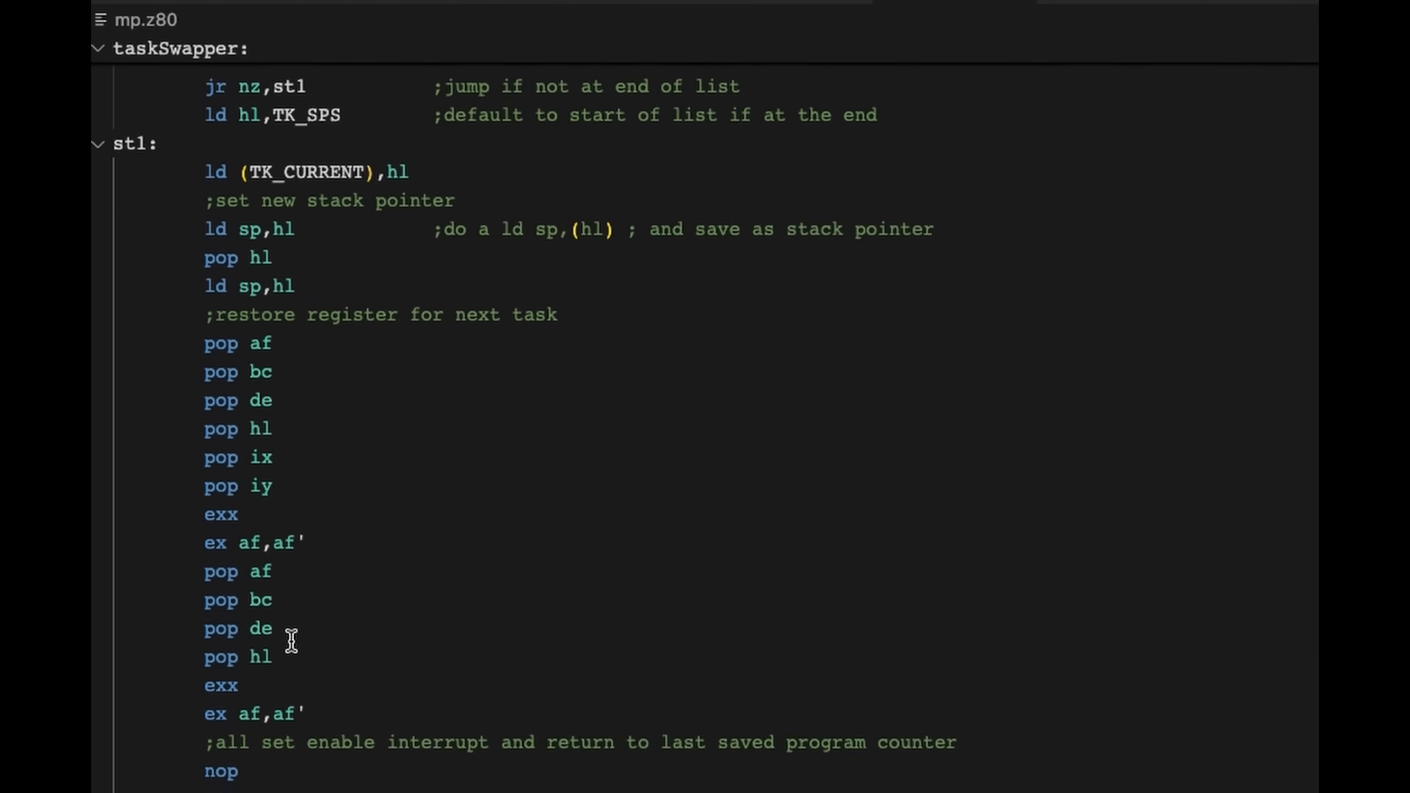